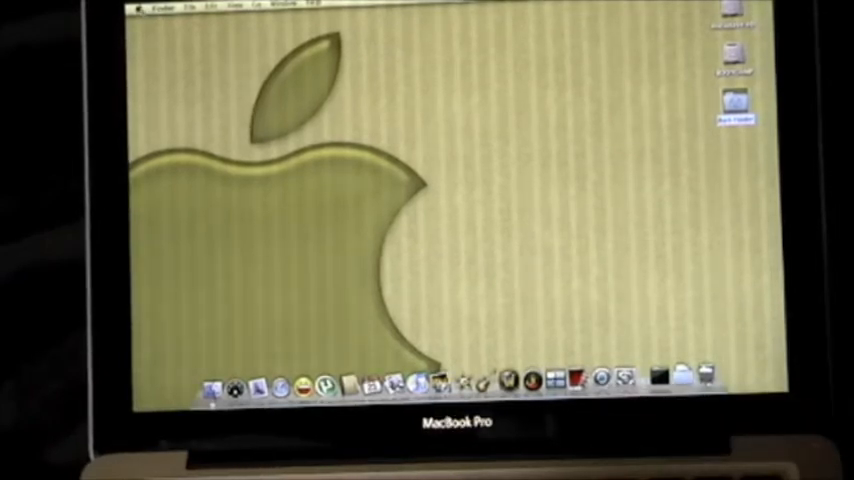
Show the About This Mac window with the Mac OS X version, processor and installed memory.
left_click(140, 8)
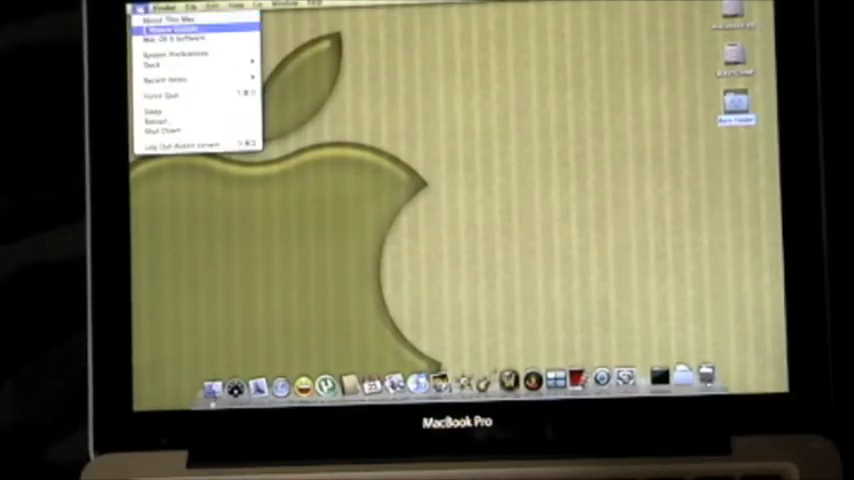
left_click(166, 20)
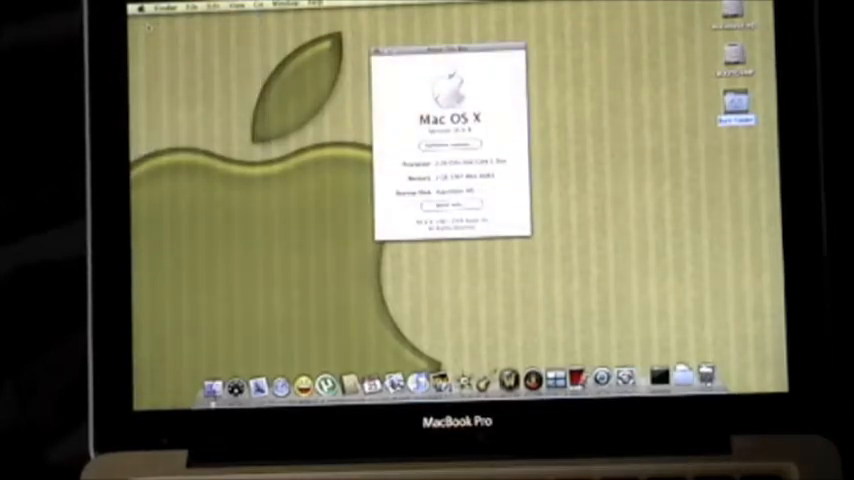